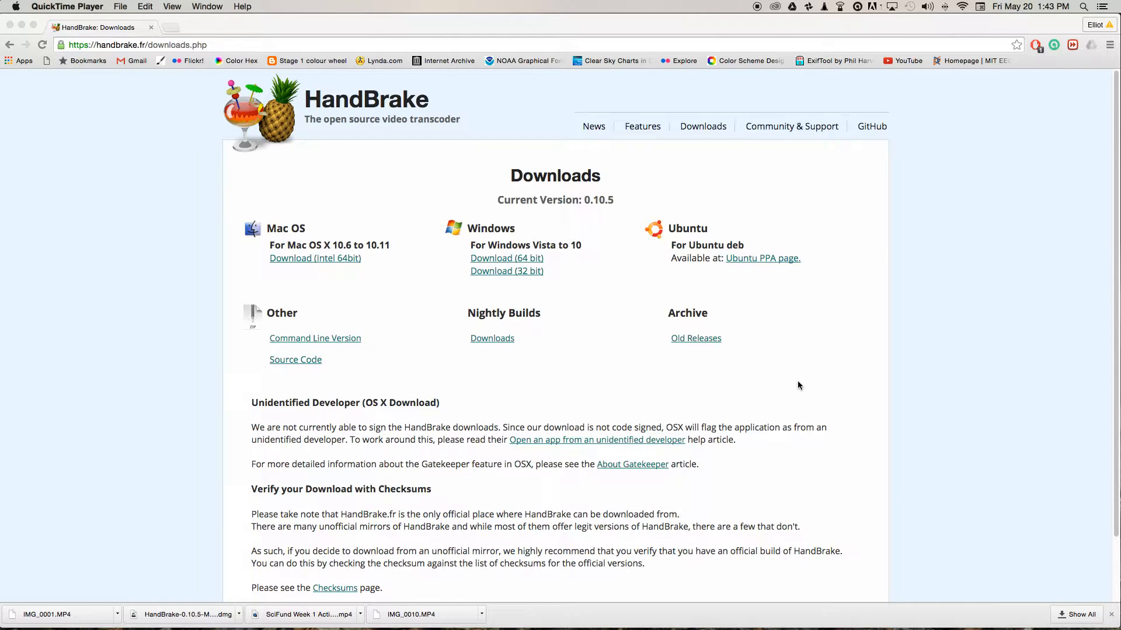
mouse_move(642, 369)
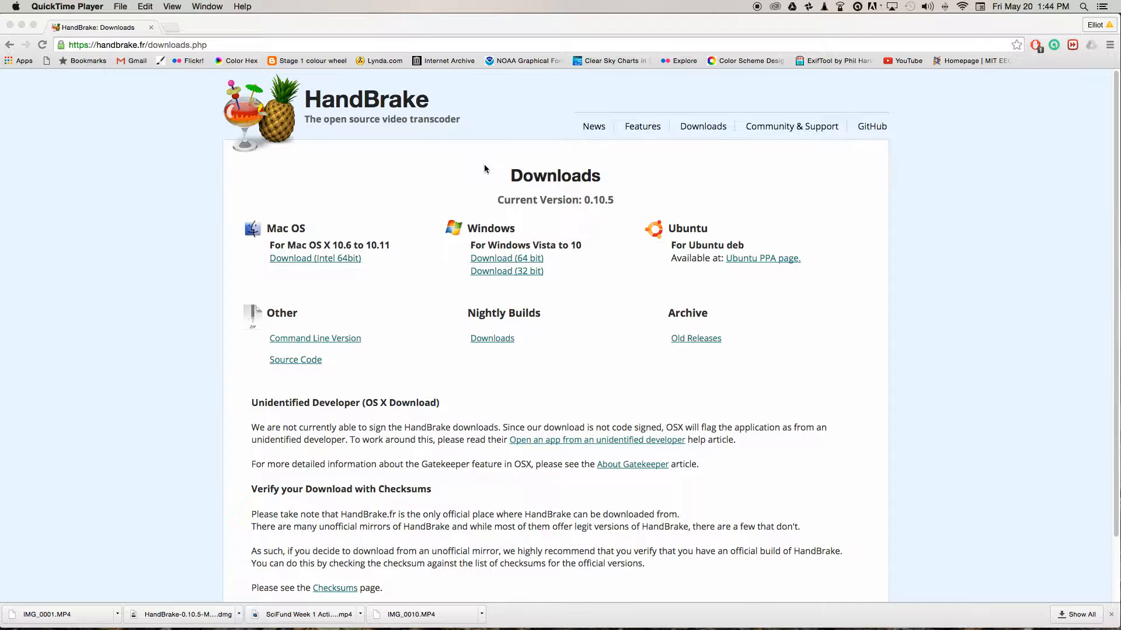
mouse_move(175, 57)
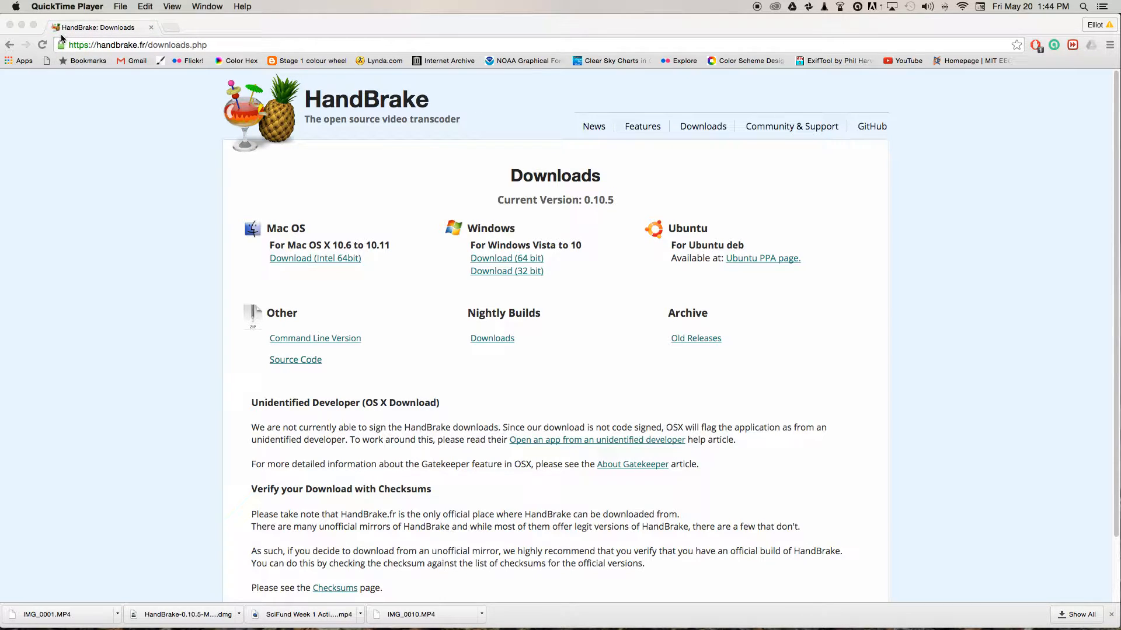
mouse_move(222, 269)
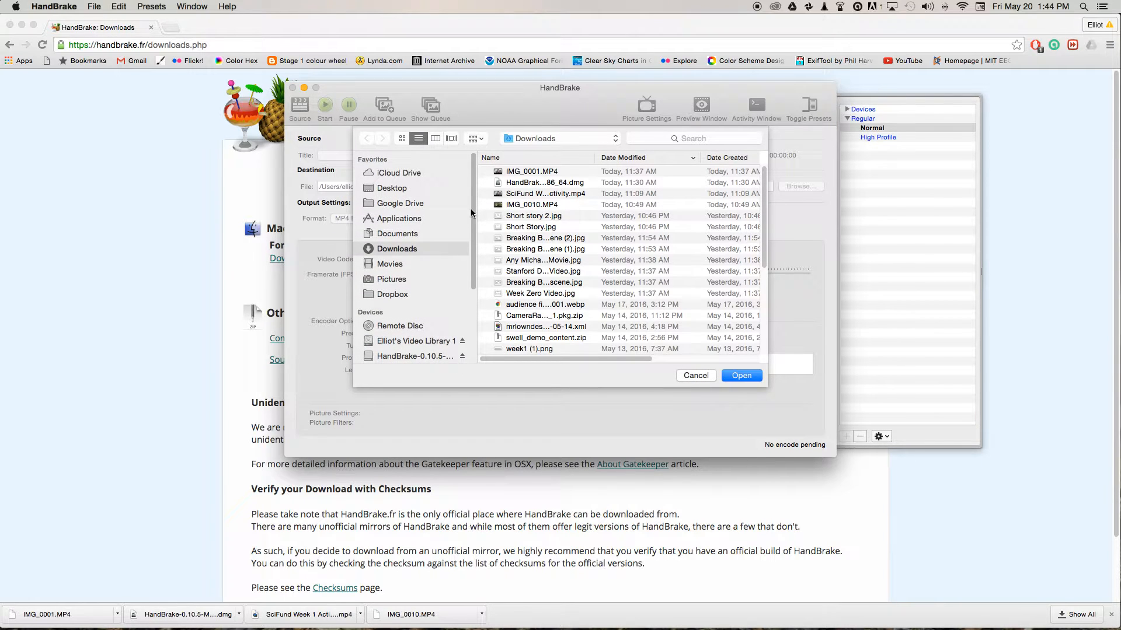
mouse_move(574, 187)
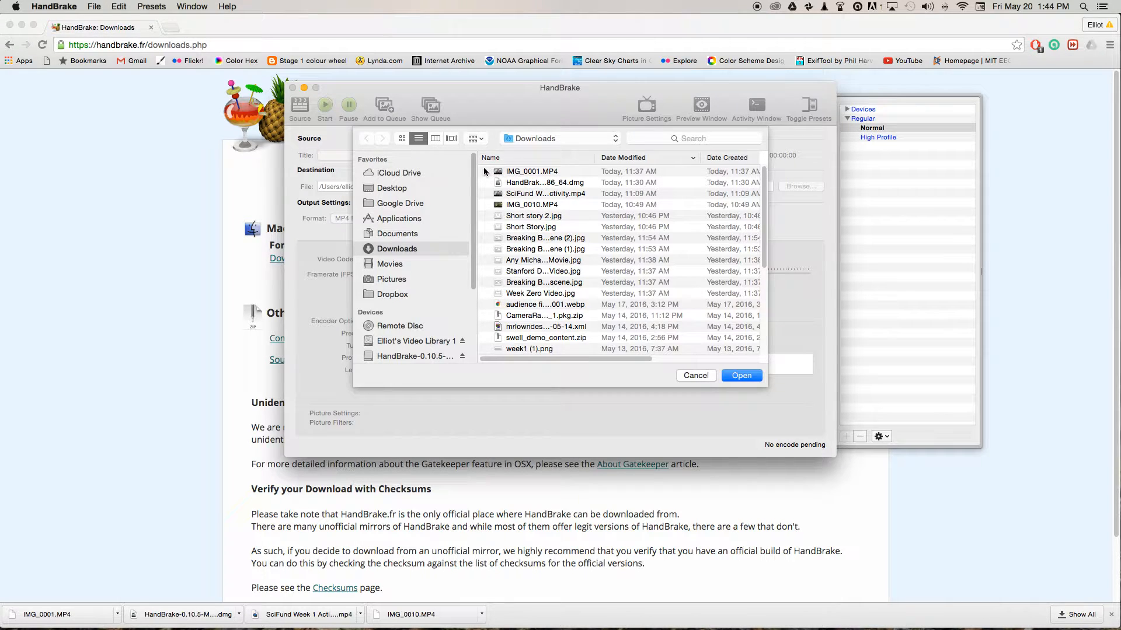
Open IMG_0001.MP4 from the Downloads folder as the source clip
click(532, 171)
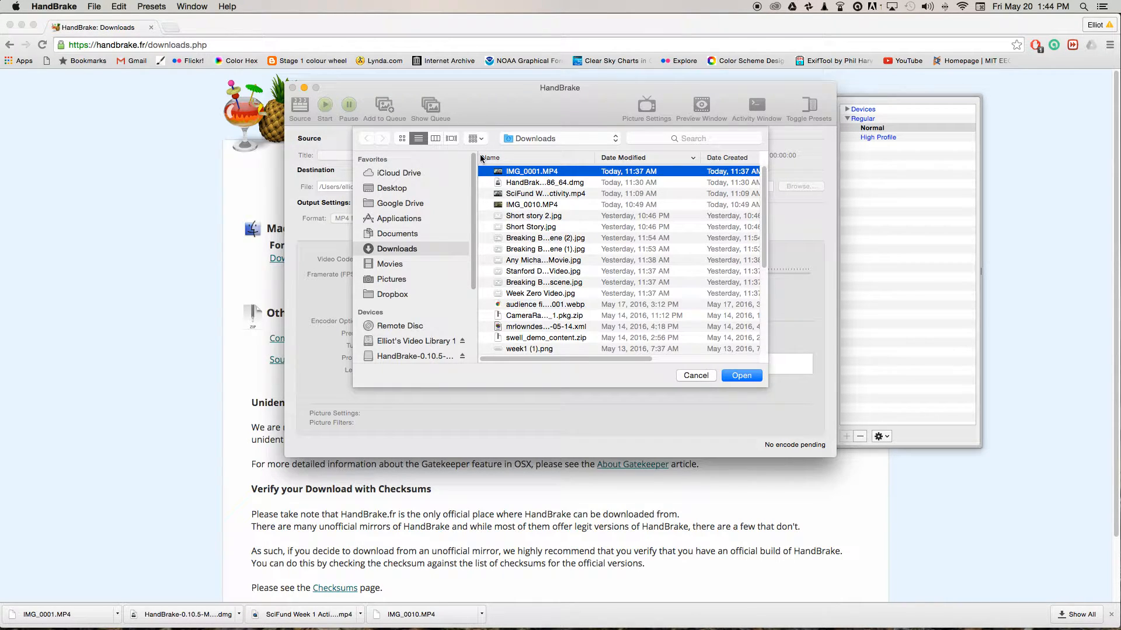
mouse_move(491, 138)
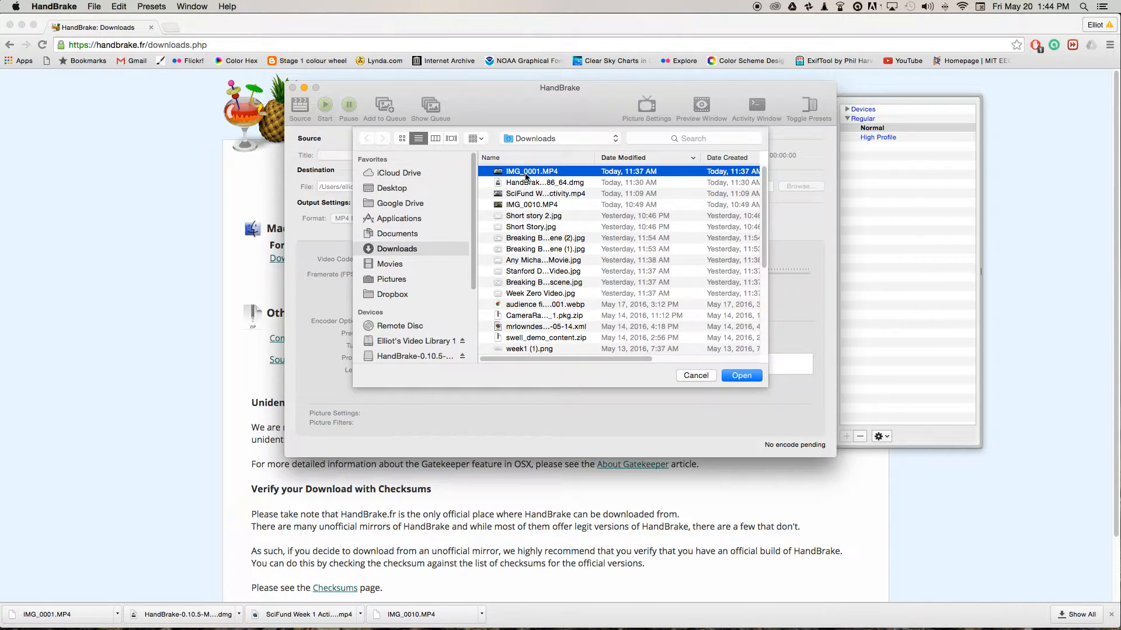
mouse_move(643, 302)
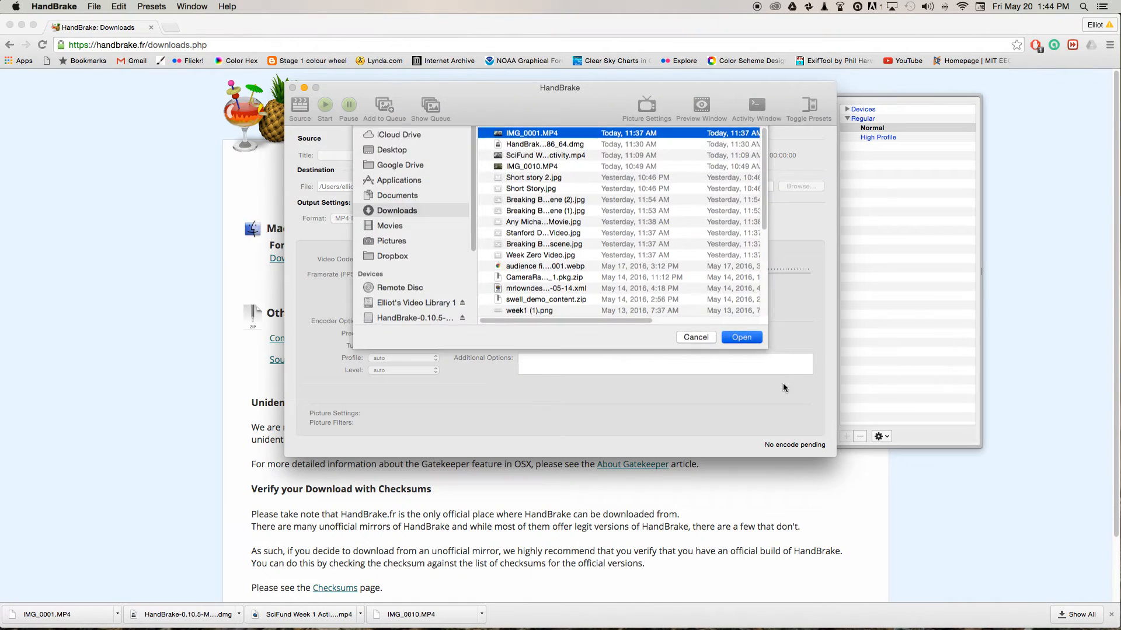
click(741, 336)
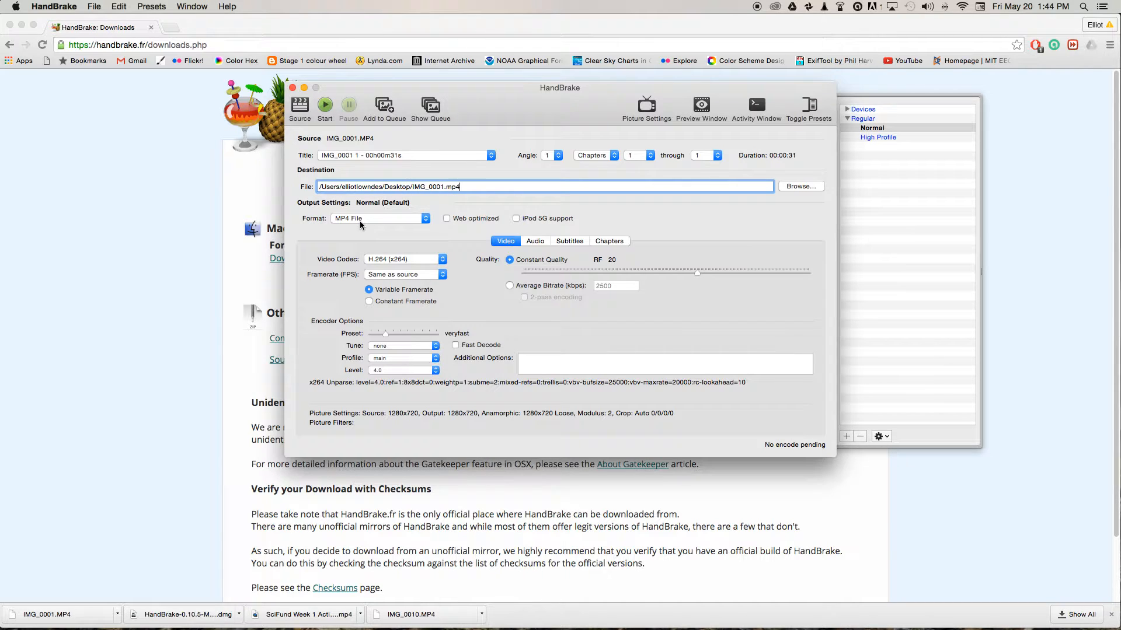
Set the video codec to MPEG-4 with a constant 29.97 (NTSC Video) frame rate
click(404, 259)
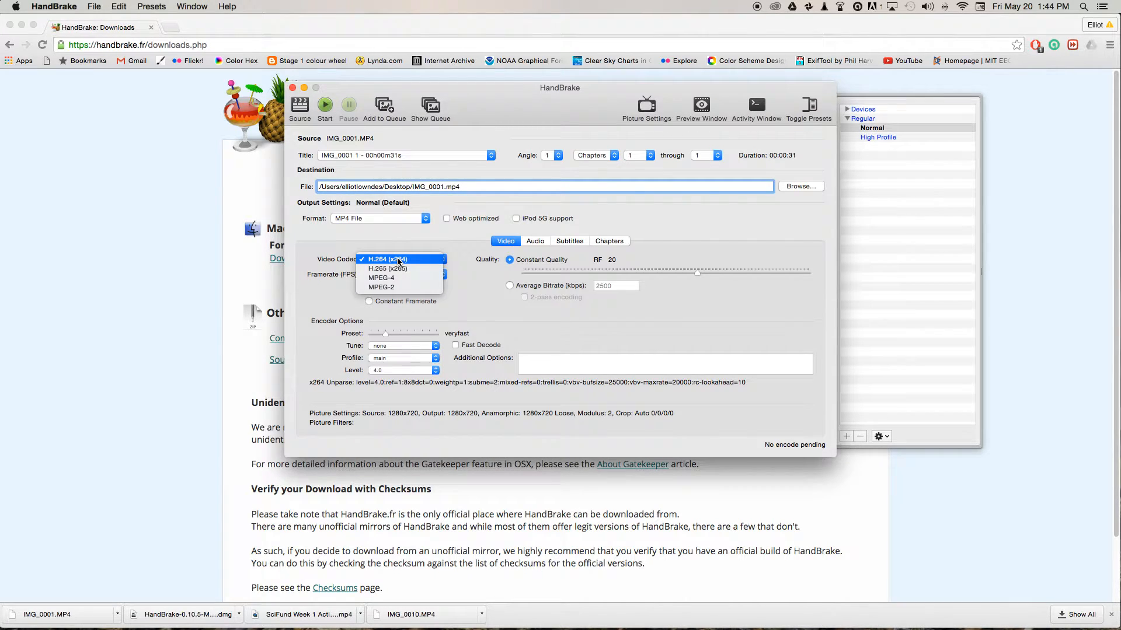
click(381, 277)
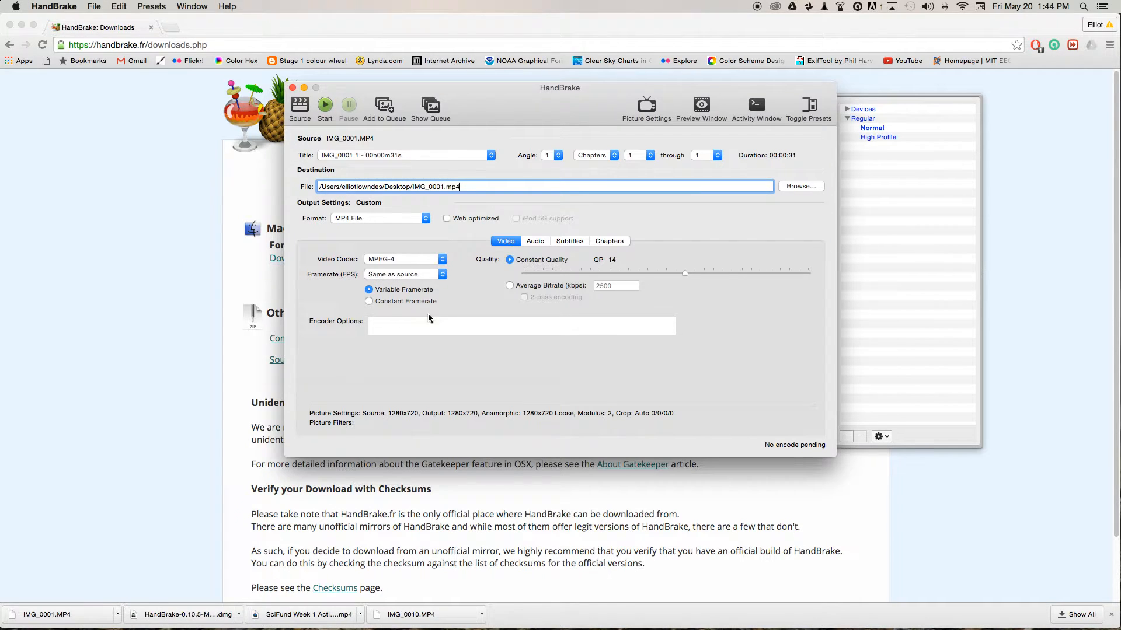
mouse_move(423, 319)
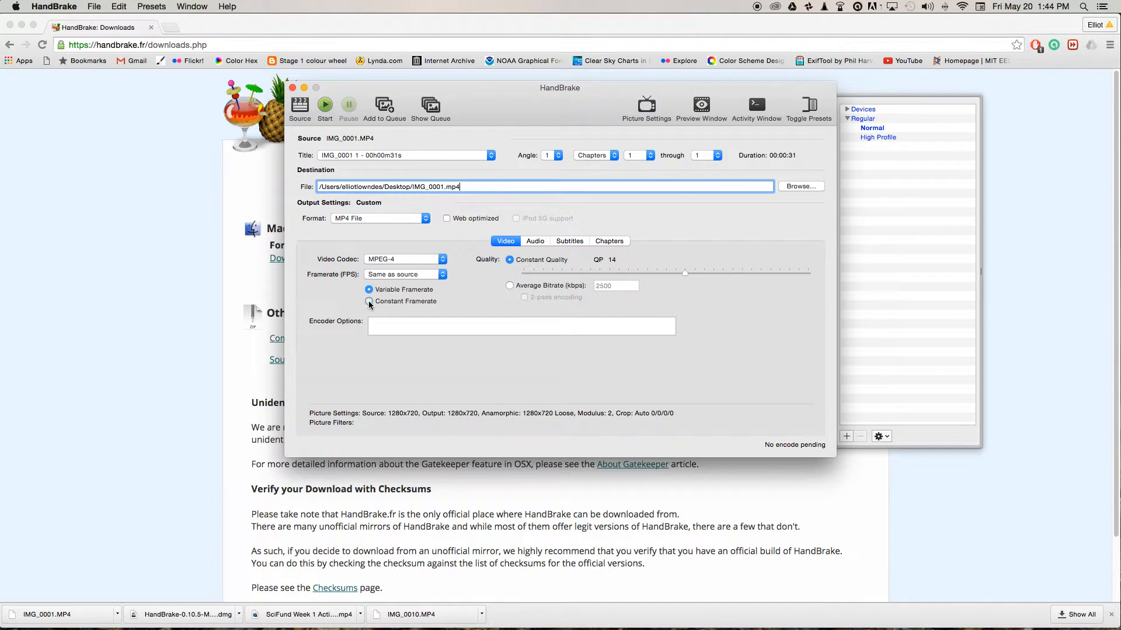
click(369, 301)
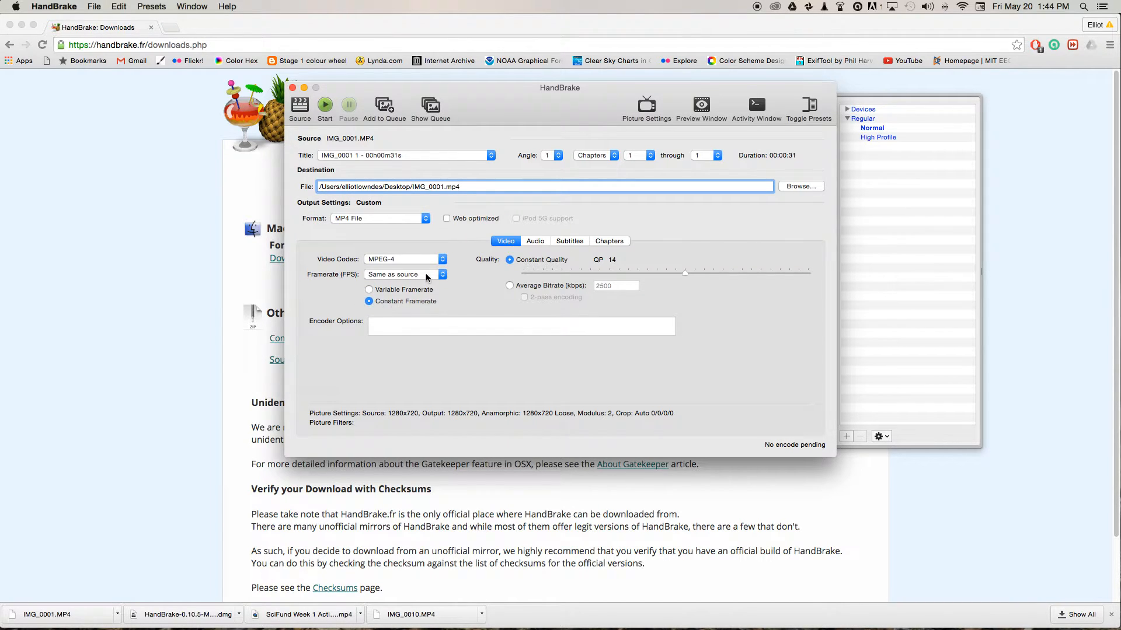
click(404, 274)
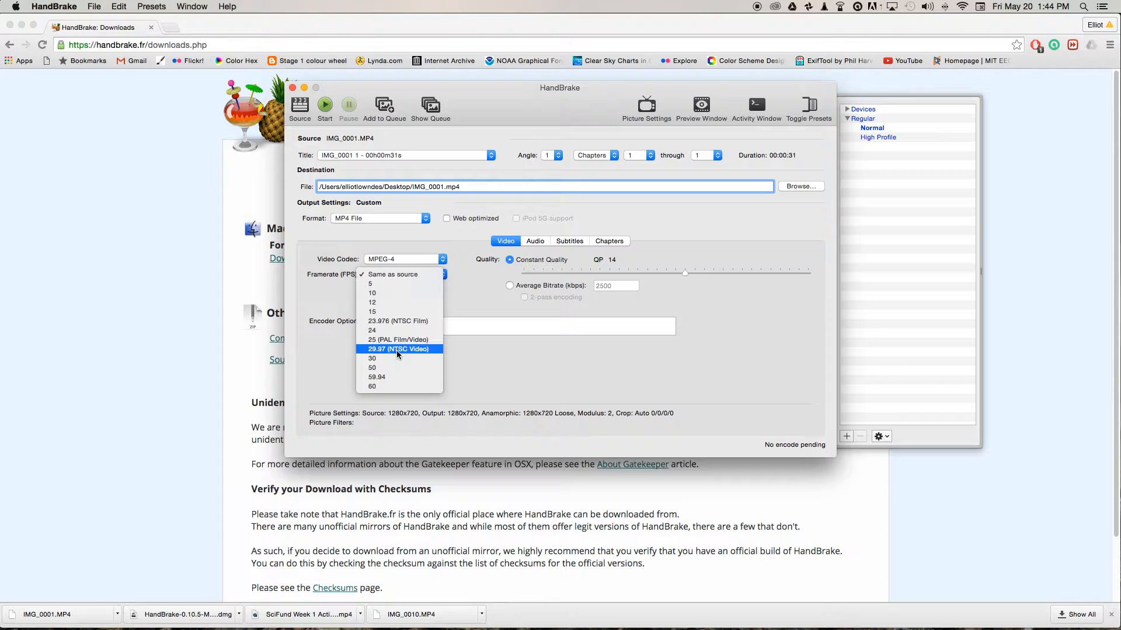
click(397, 349)
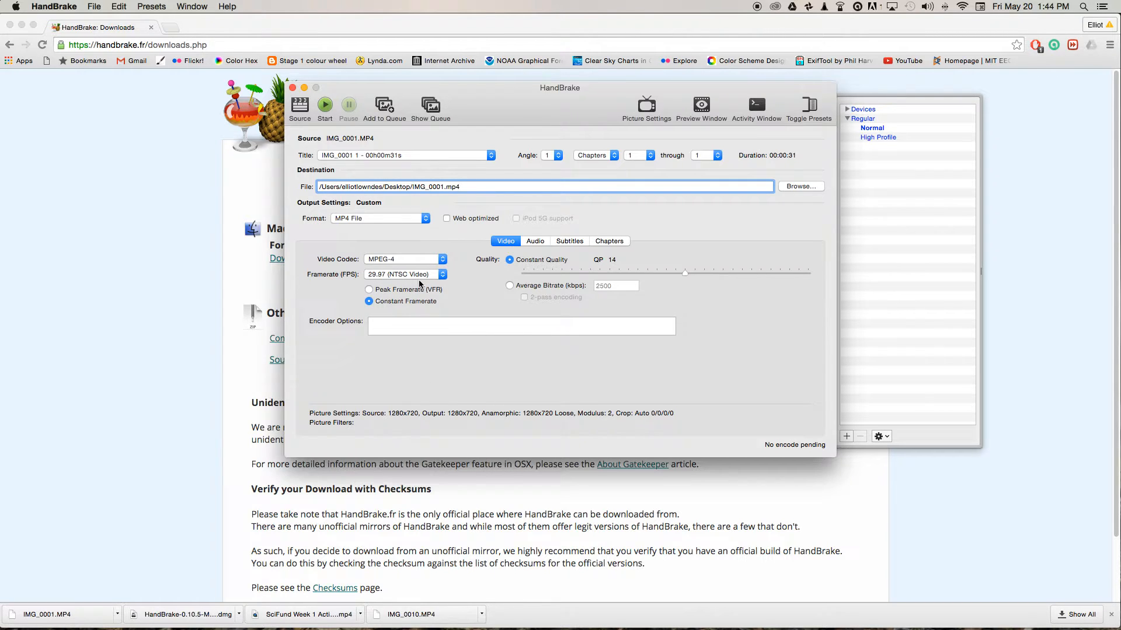
mouse_move(611, 267)
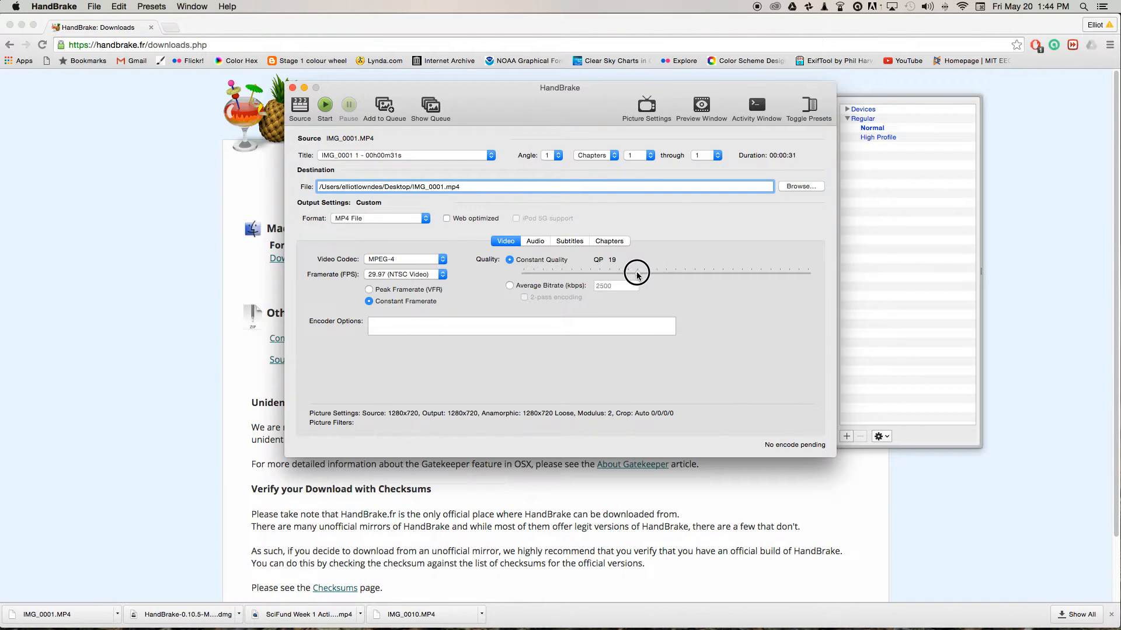
Adjust the Constant Quality slider repeatedly, finally leaving it at QP 3
drag(637, 274, 820, 274)
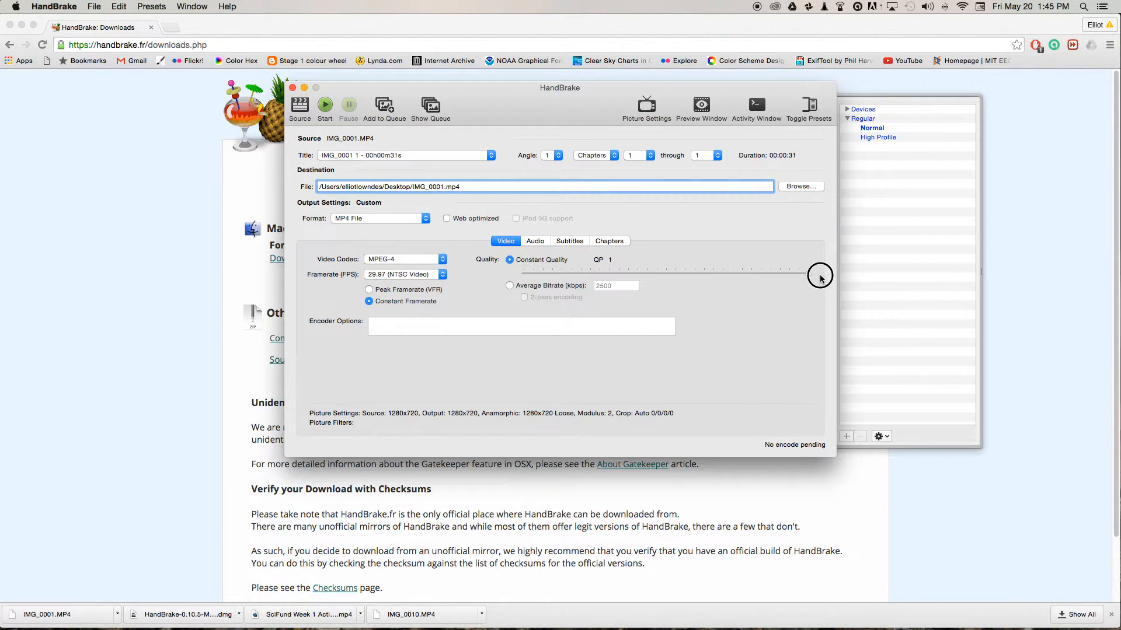
drag(819, 277, 614, 273)
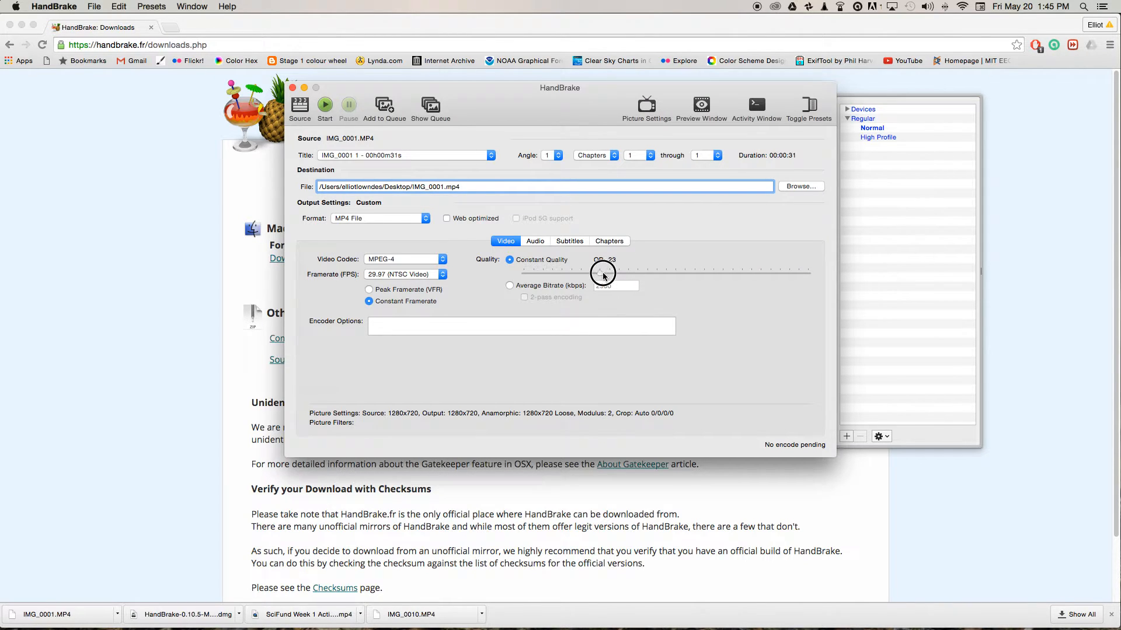
drag(602, 275, 612, 275)
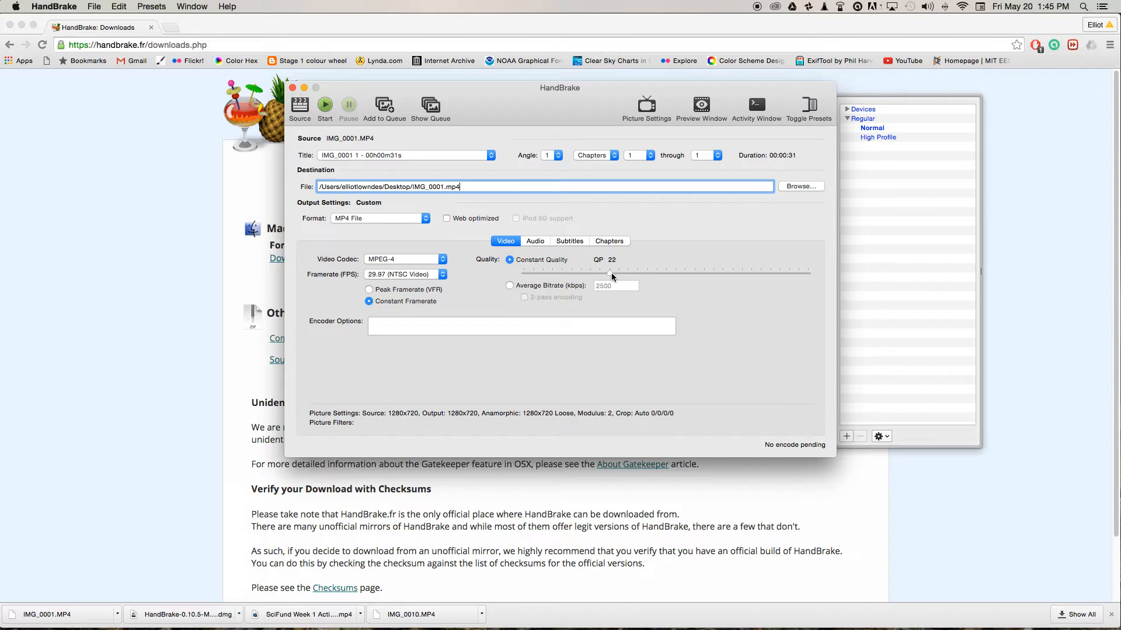
mouse_move(611, 279)
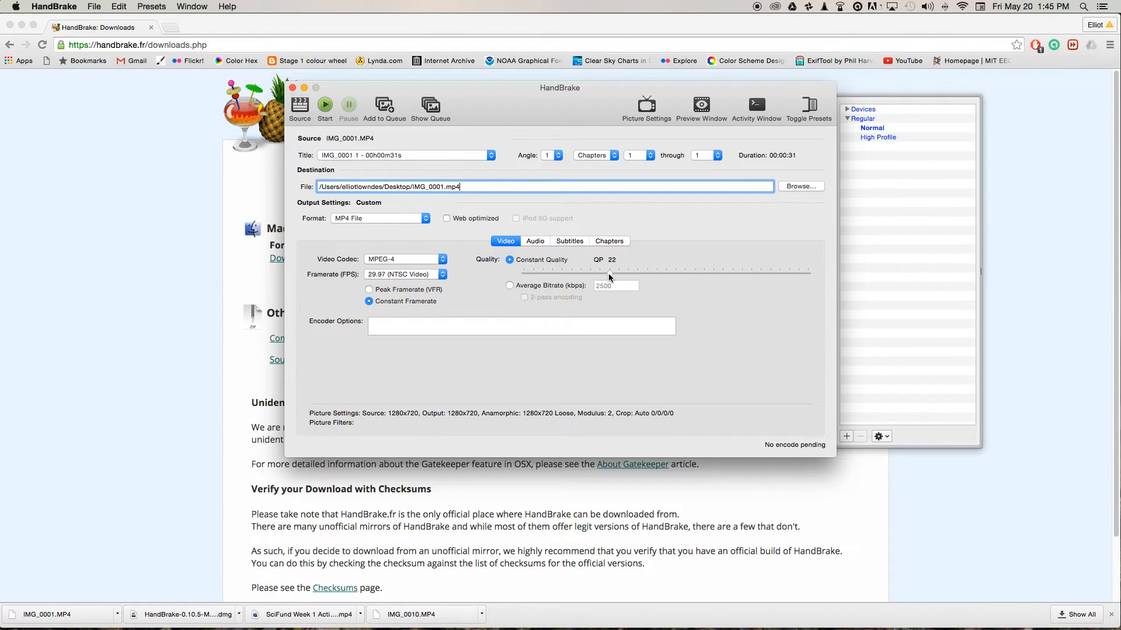
drag(607, 273, 808, 273)
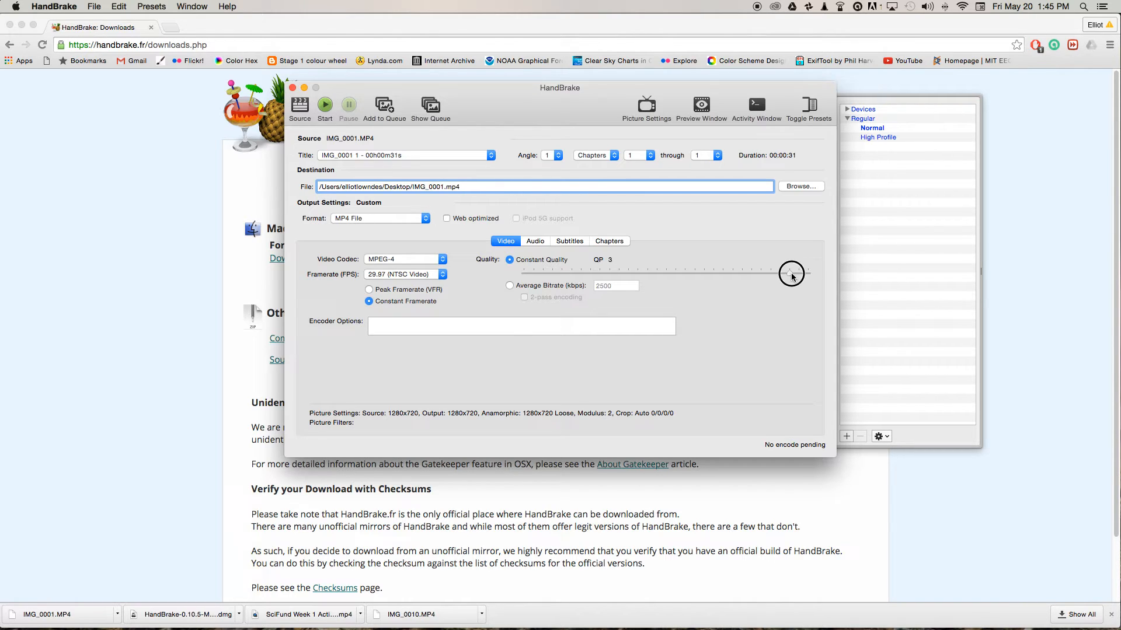
drag(792, 271, 615, 271)
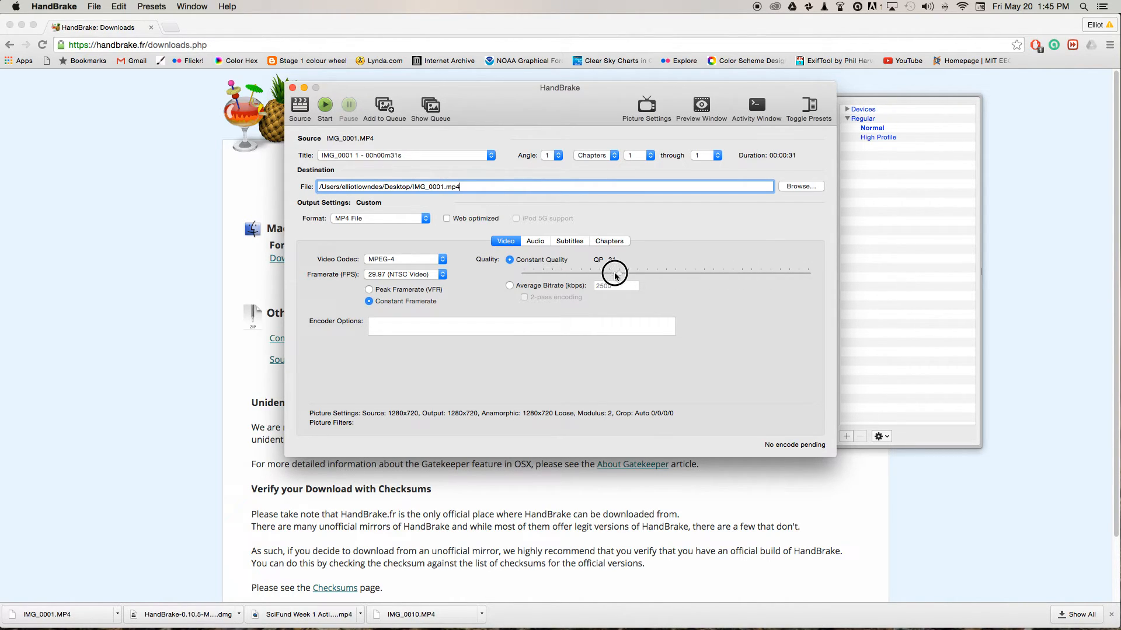
drag(613, 271, 622, 270)
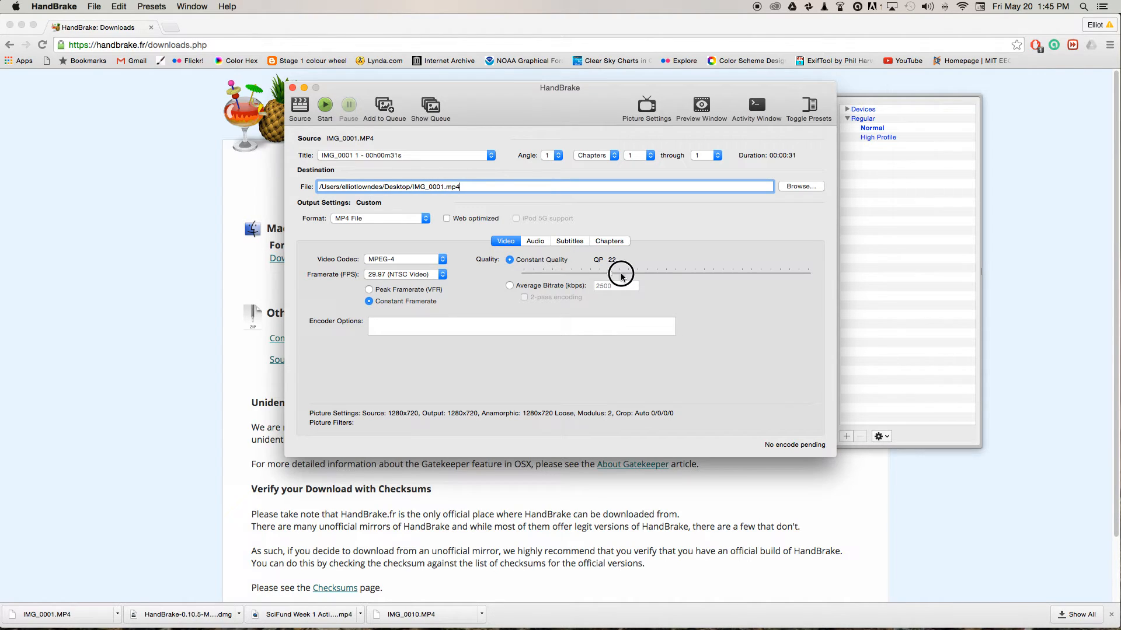
drag(620, 273, 788, 273)
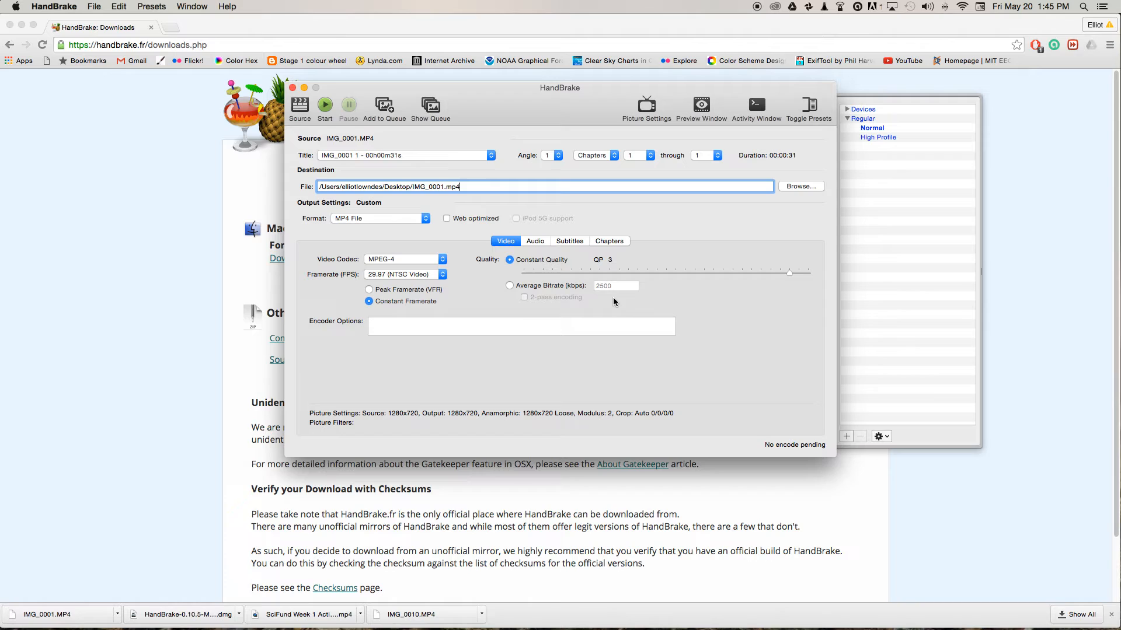
mouse_move(647, 255)
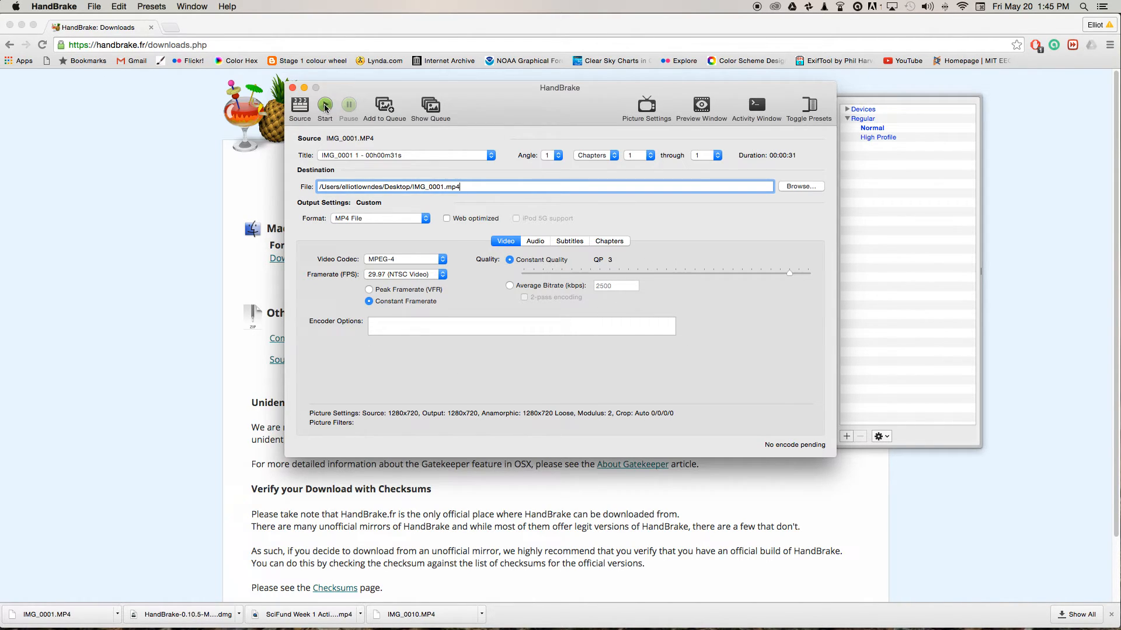
Encode the clip, dismiss the completion alert, and select IMG_0001.mp4 on the Desktop
click(324, 105)
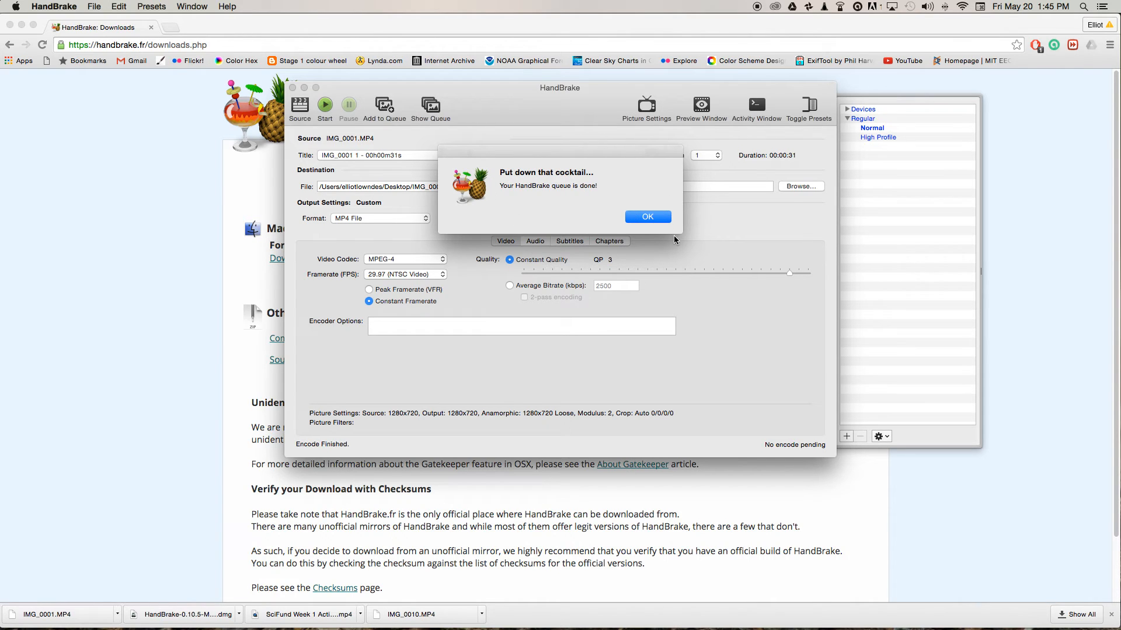
click(646, 216)
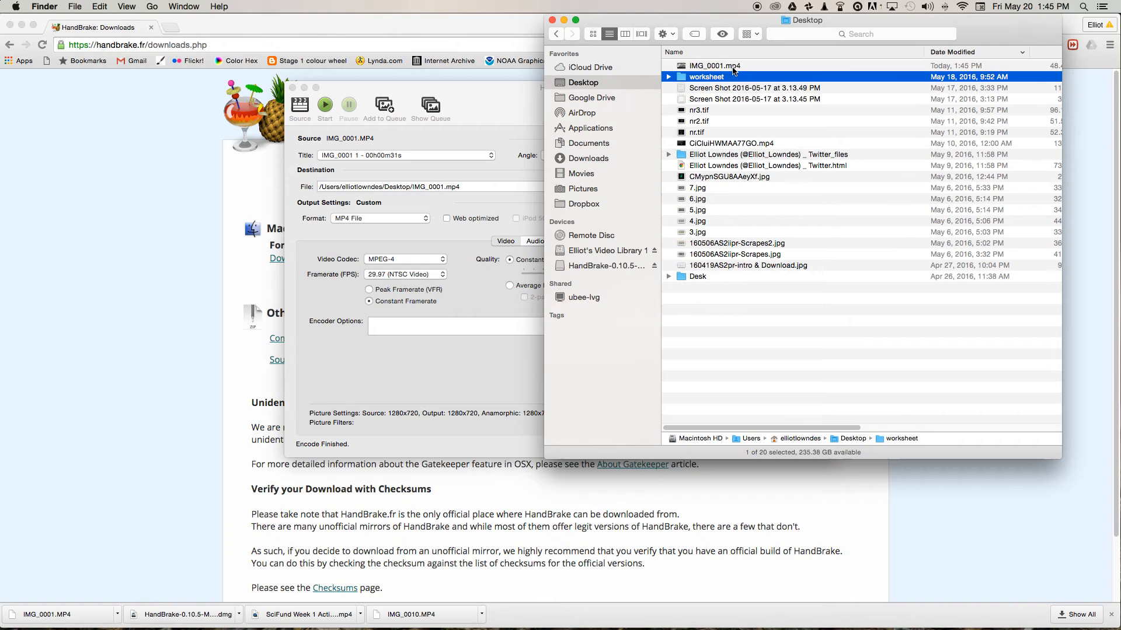
click(714, 65)
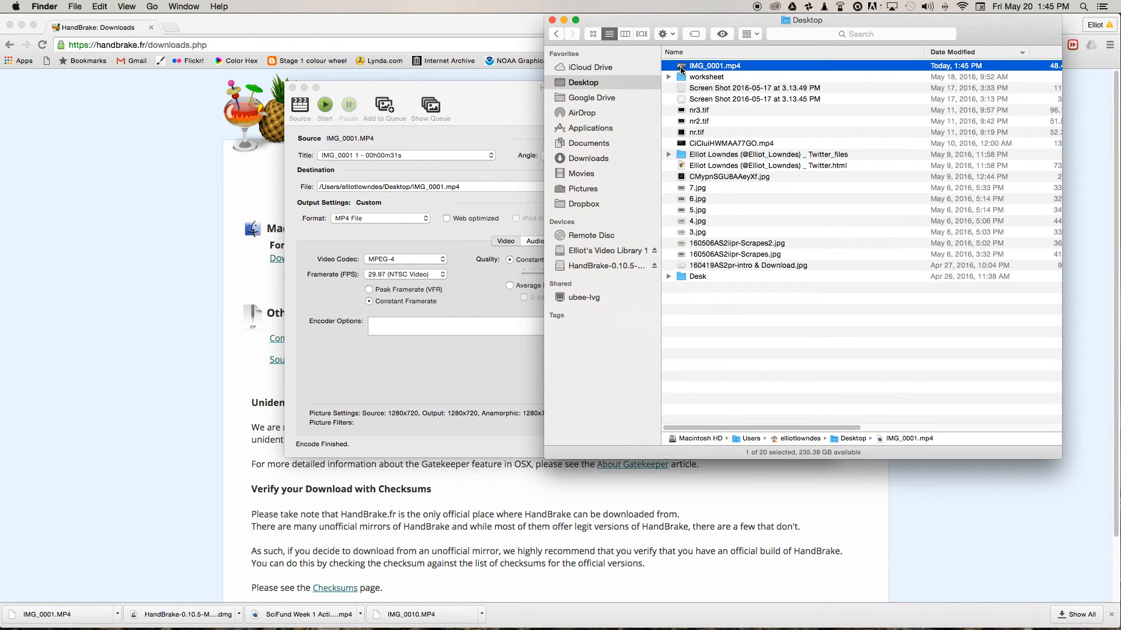